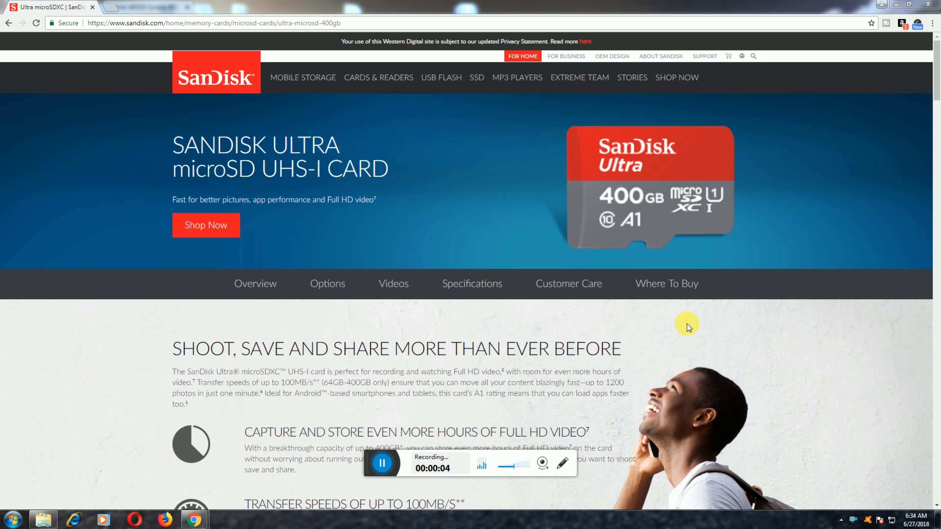
{"action": "mouse_move", "coordinate": [686, 326]}
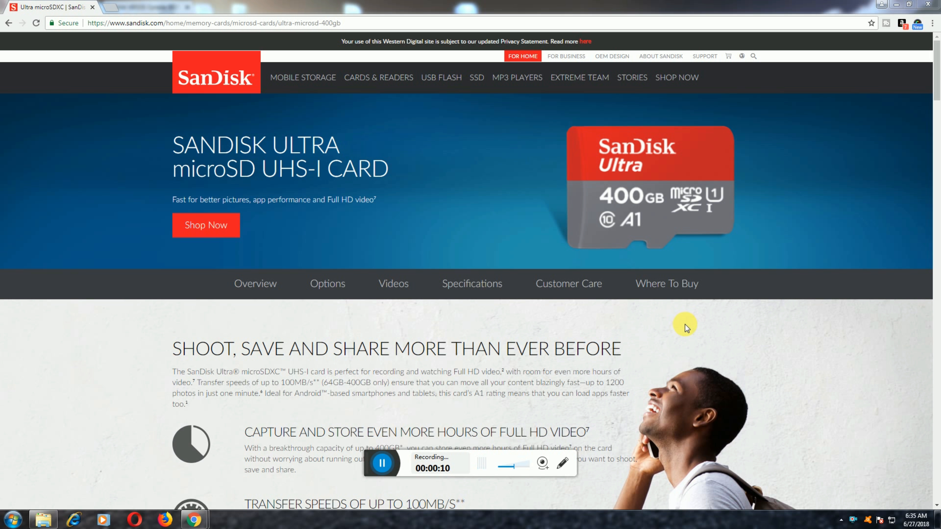
{"action": "scroll", "scroll_direction": "down", "scroll_amount": 3}
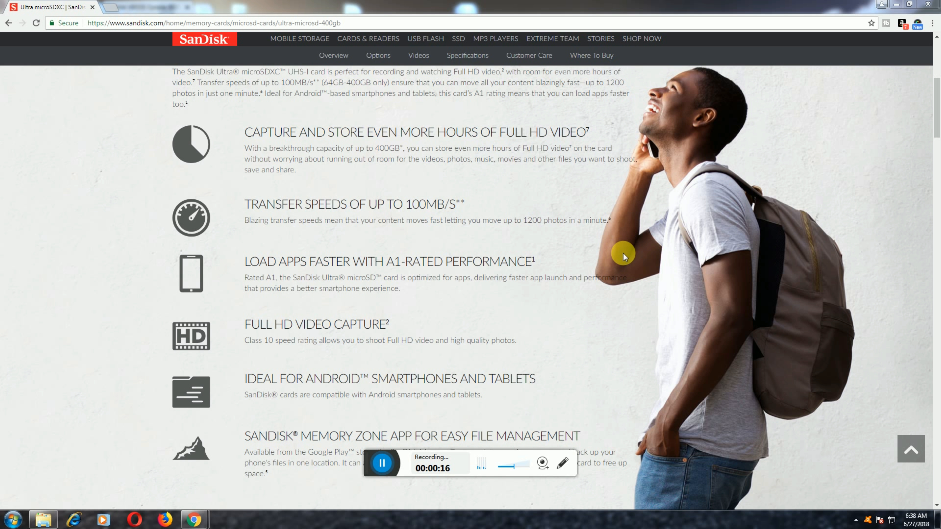
{"action": "mouse_move", "coordinate": [625, 268]}
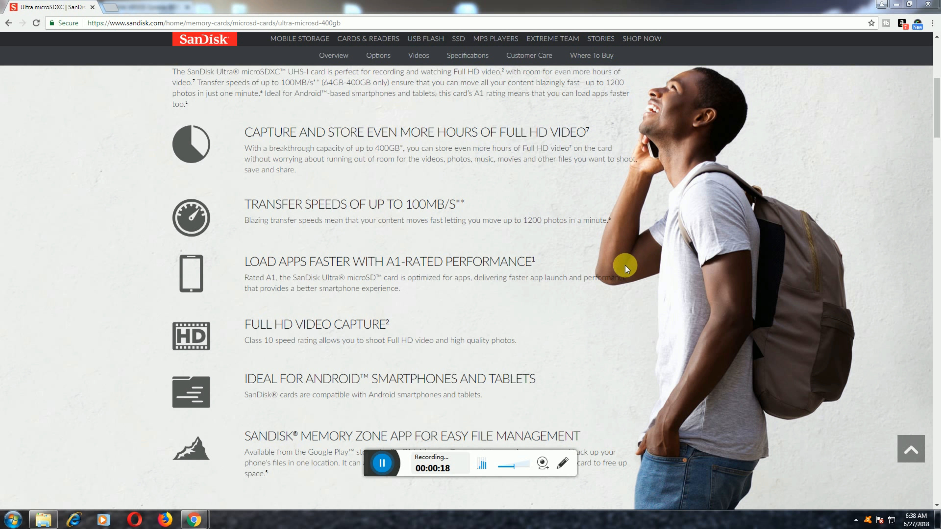
{"action": "mouse_move", "coordinate": [615, 267]}
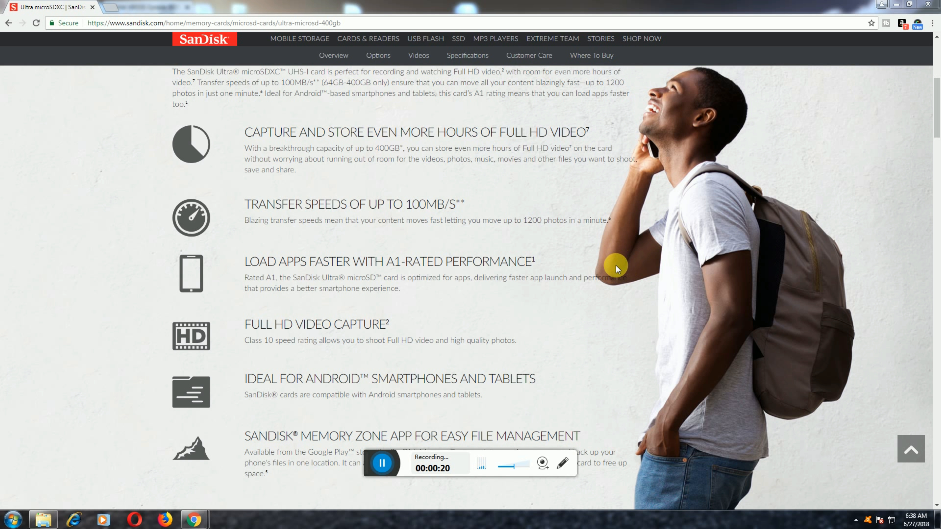
{"action": "mouse_move", "coordinate": [615, 275]}
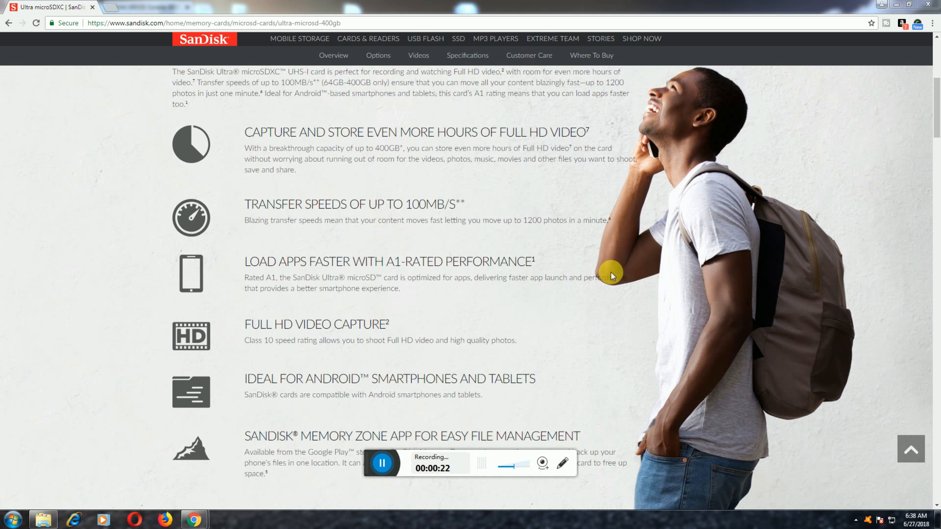
{"action": "mouse_move", "coordinate": [608, 269]}
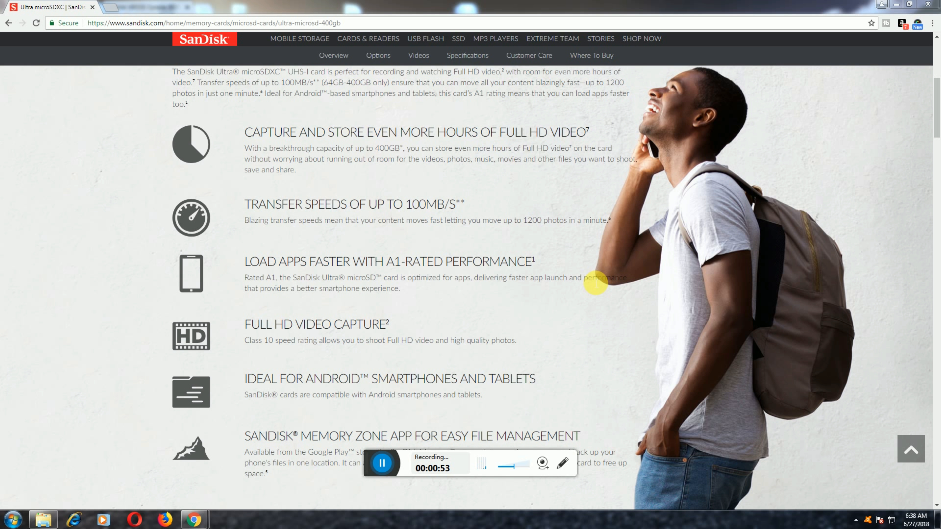
{"action": "mouse_move", "coordinate": [593, 290]}
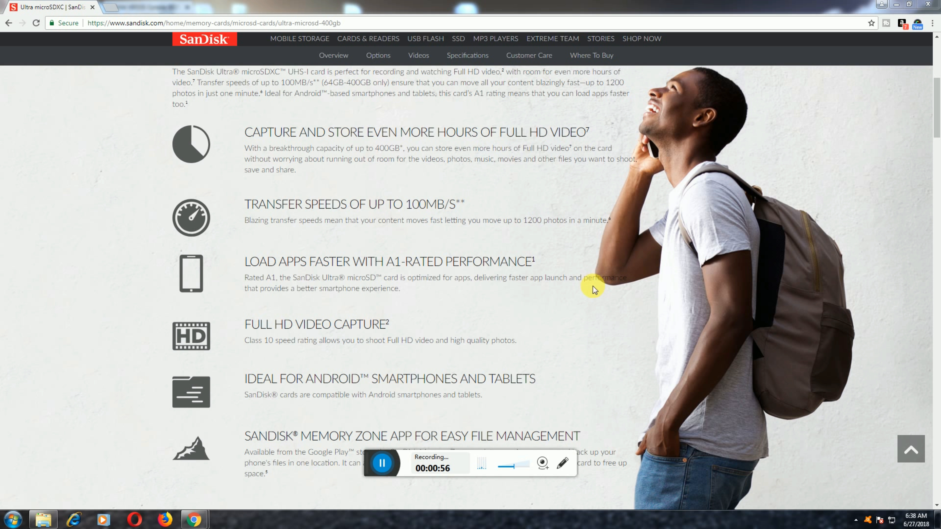
{"action": "mouse_move", "coordinate": [598, 313]}
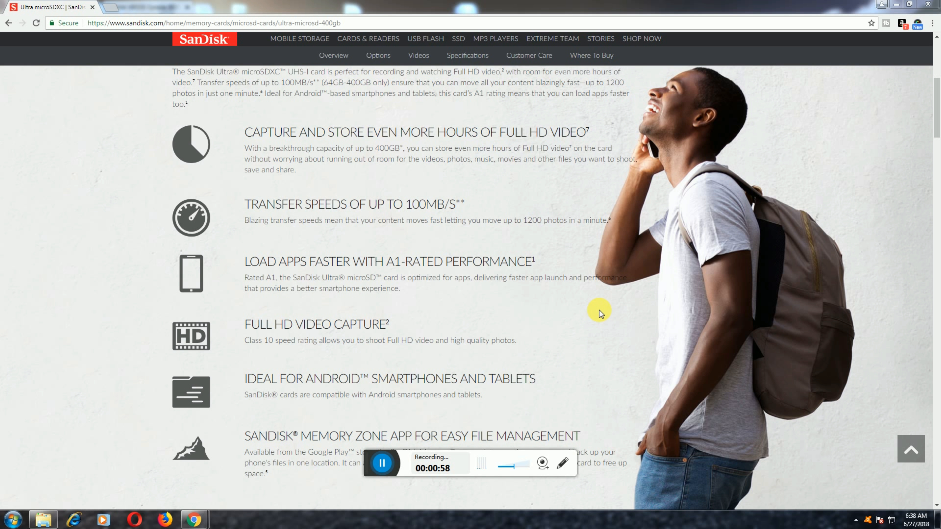
{"action": "mouse_move", "coordinate": [631, 318]}
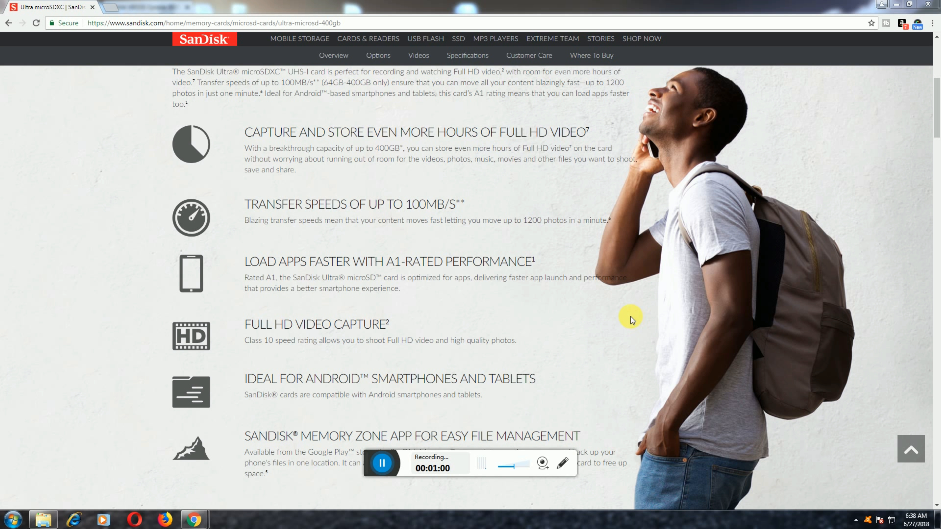
{"action": "mouse_move", "coordinate": [590, 322]}
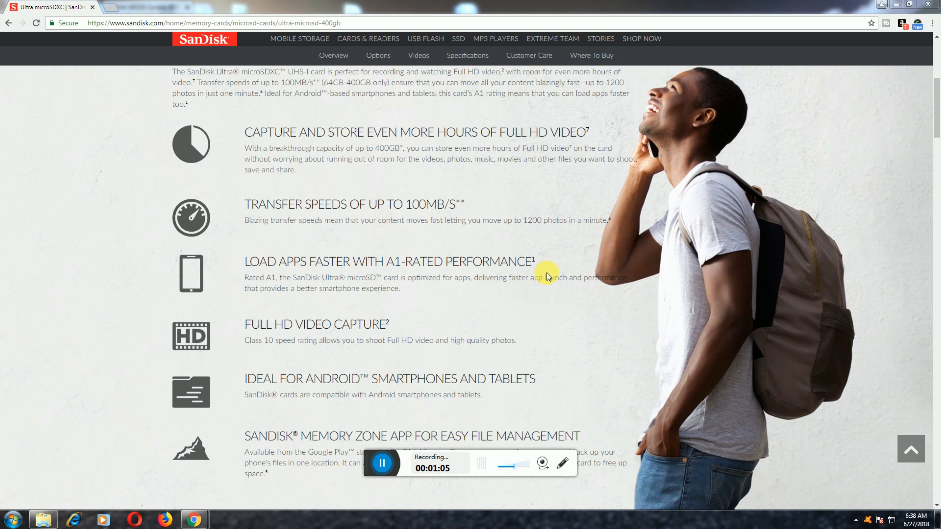
{"action": "scroll", "scroll_direction": "down", "scroll_amount": 3}
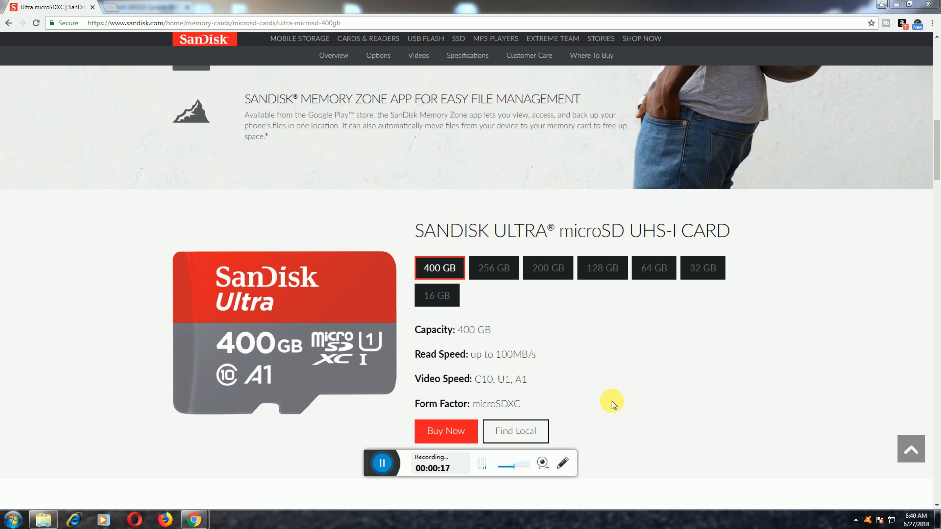
{"action": "mouse_move", "coordinate": [608, 406]}
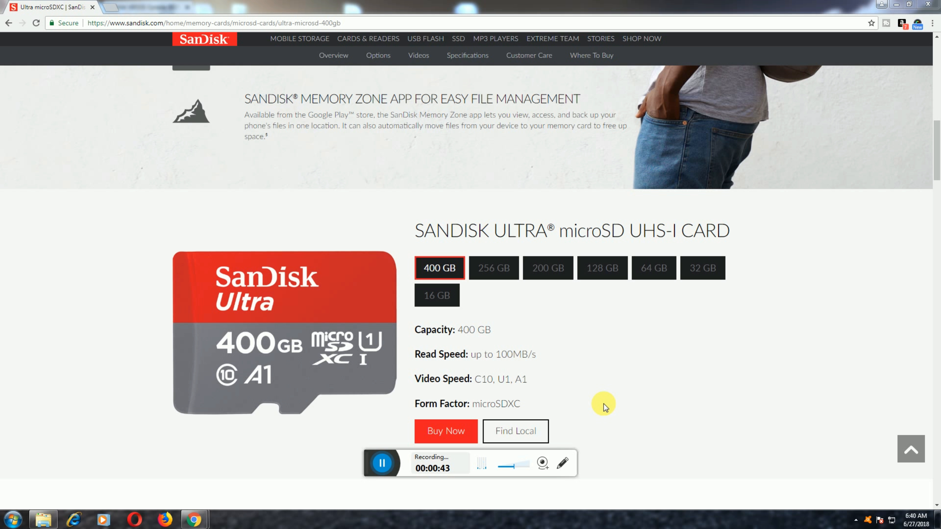
{"action": "mouse_move", "coordinate": [613, 401]}
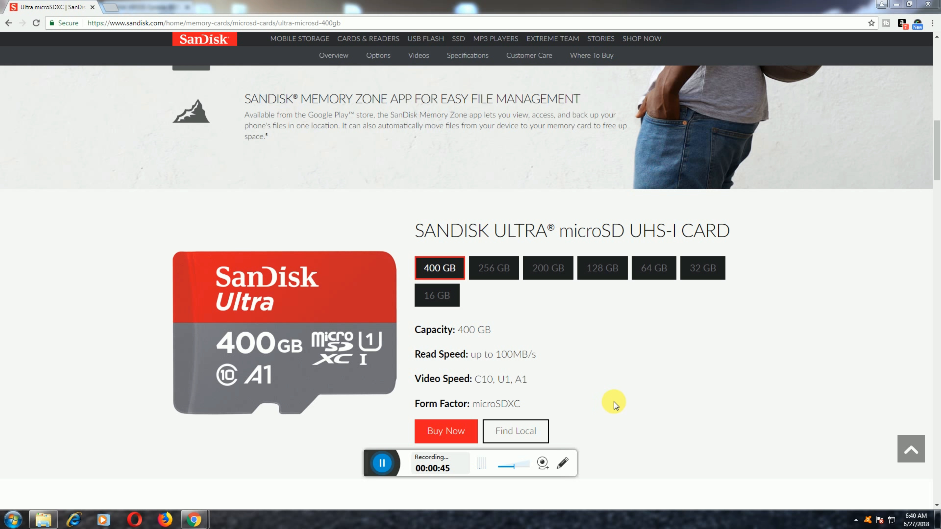